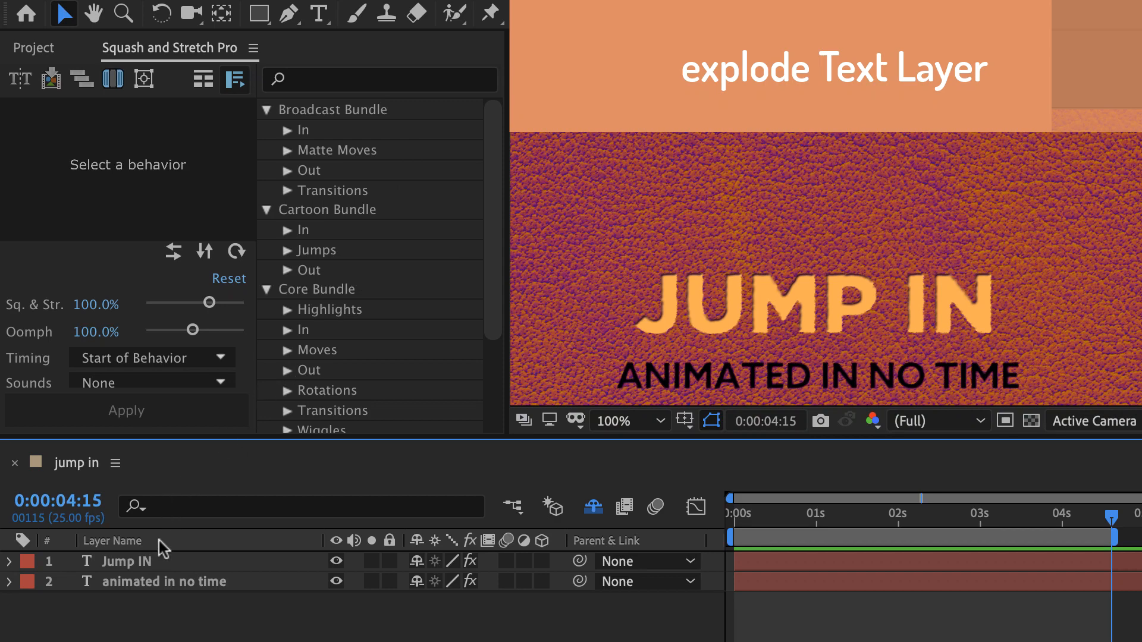
Step: Explode the JUMP IN title into per-character layers, deleting the original
left_click(126, 562)
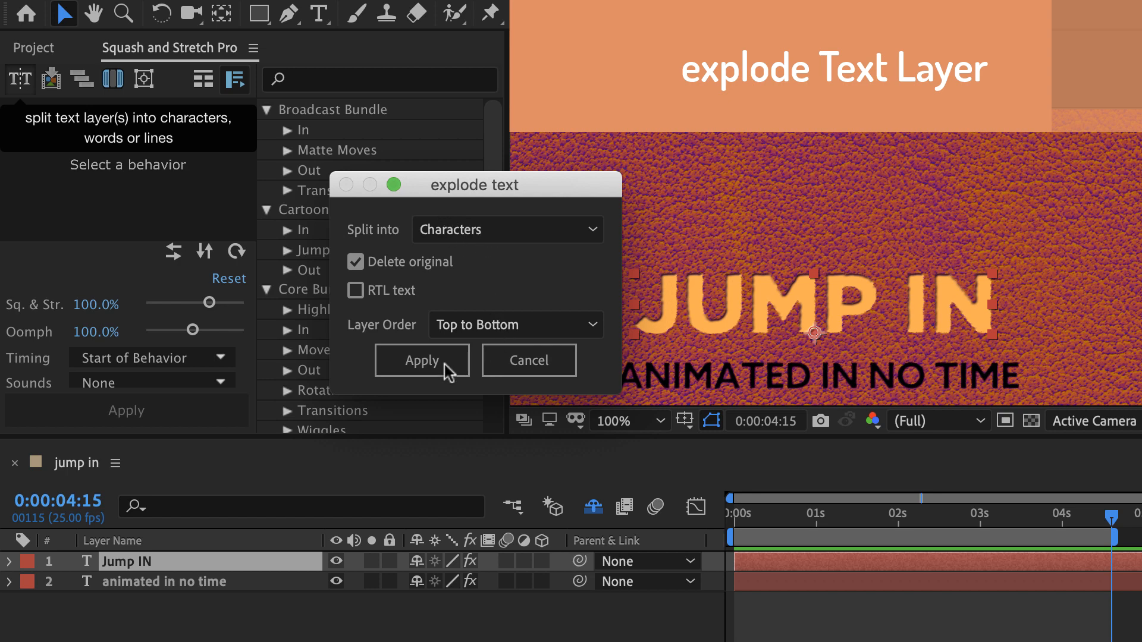
left_click(421, 360)
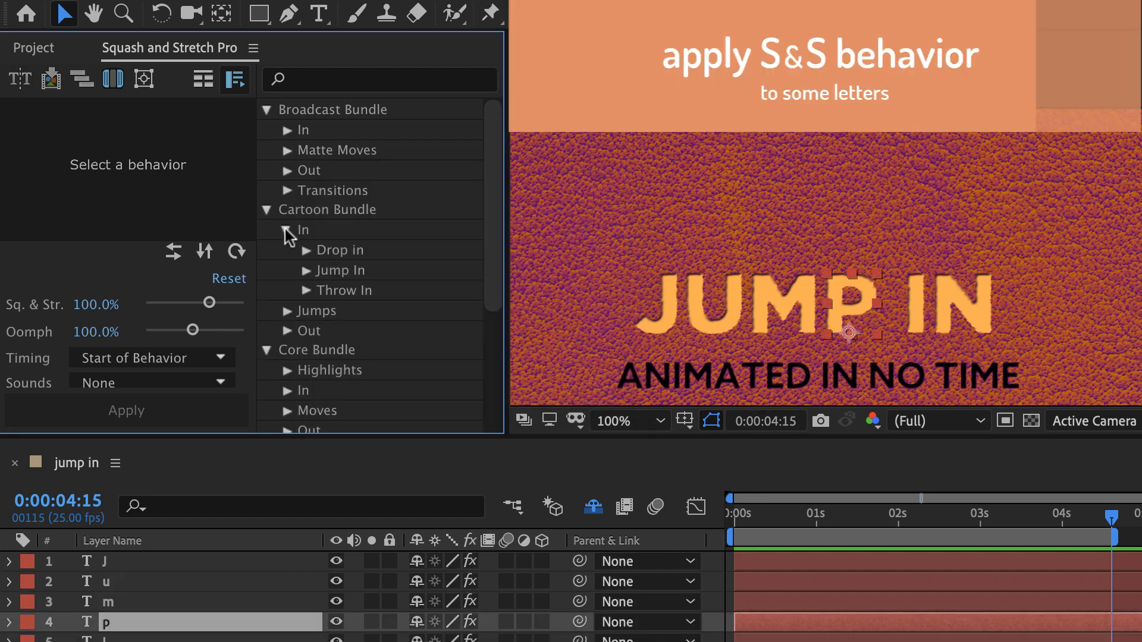
Step: Expand Cartoon Bundle > In > Jump In to apply Jump in Perspective 1 to J and P
left_click(306, 270)
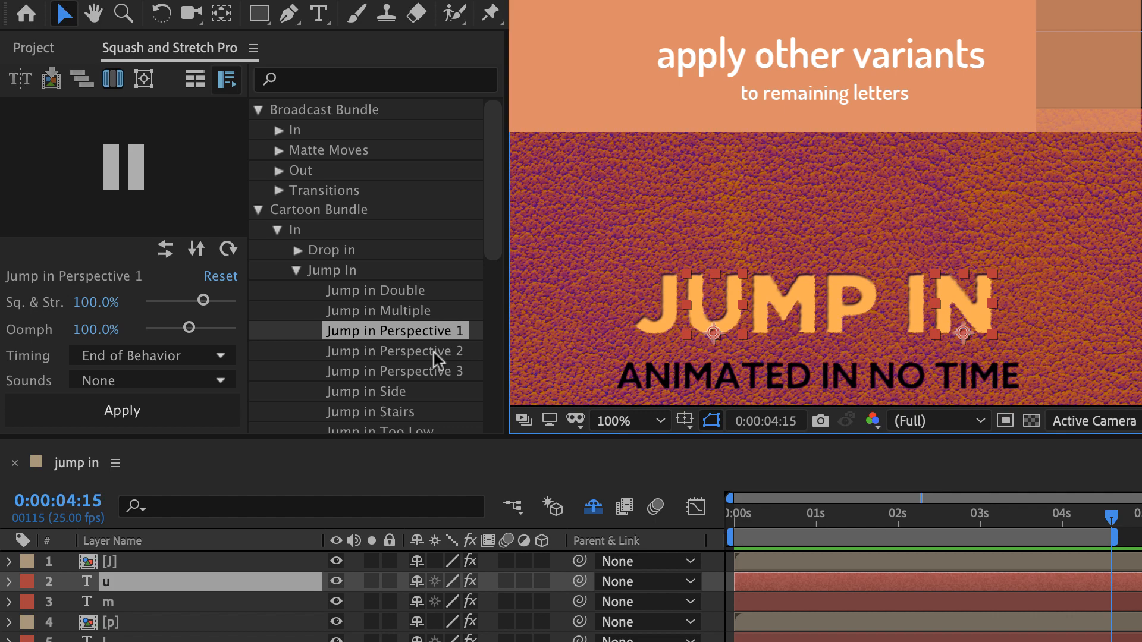
Step: Apply Jump in Perspective 2 to the u layer and Perspective 3 to m
left_click(395, 351)
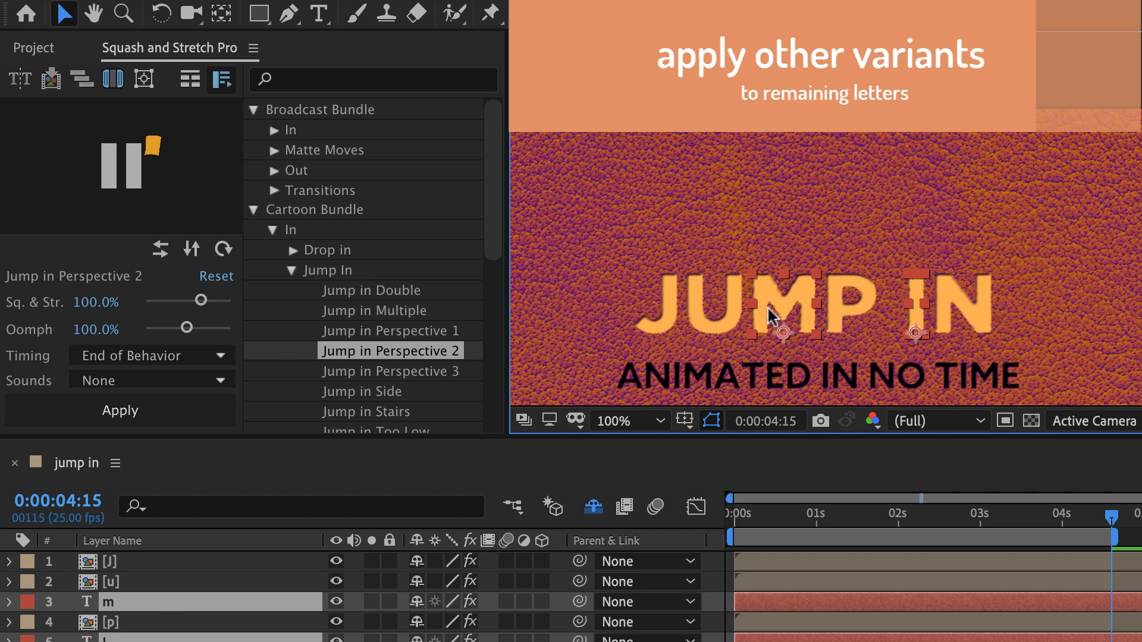
left_click(390, 372)
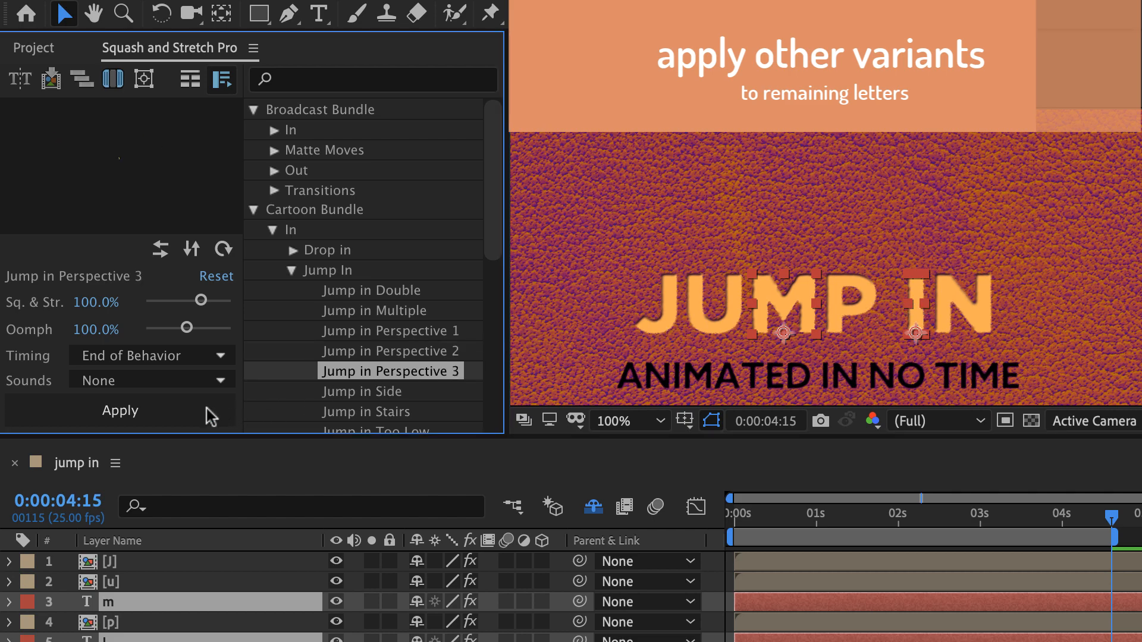